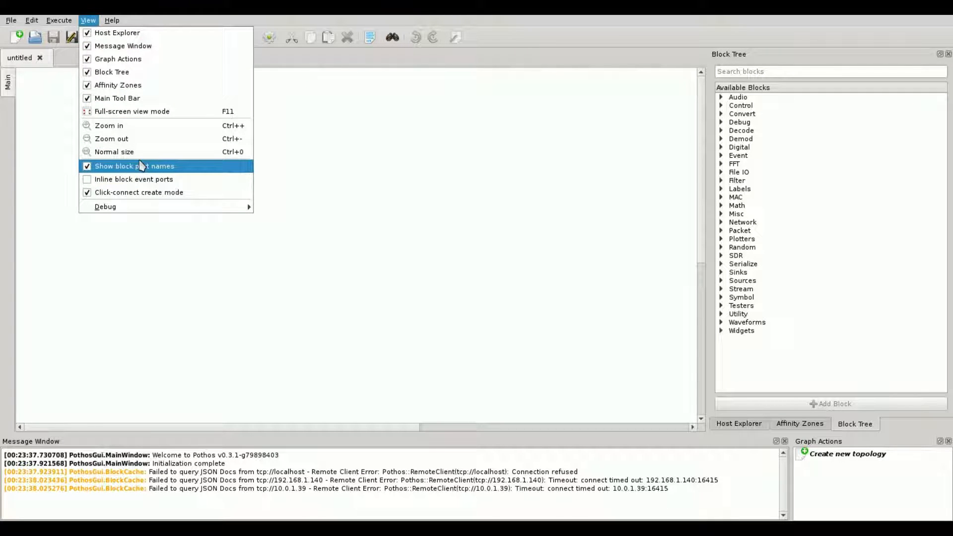
{"action": "mouse_move", "coordinate": [105, 206]}
{"action": "type", "text": "w"}
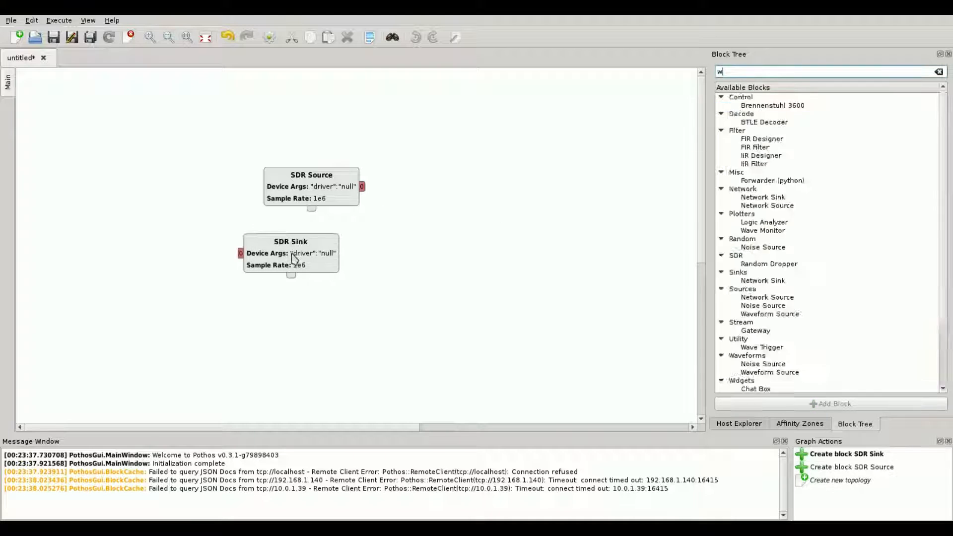
Search the Block Tree for 'avefo' to add the Waveform Source block
{"action": "type", "text": "avefo"}
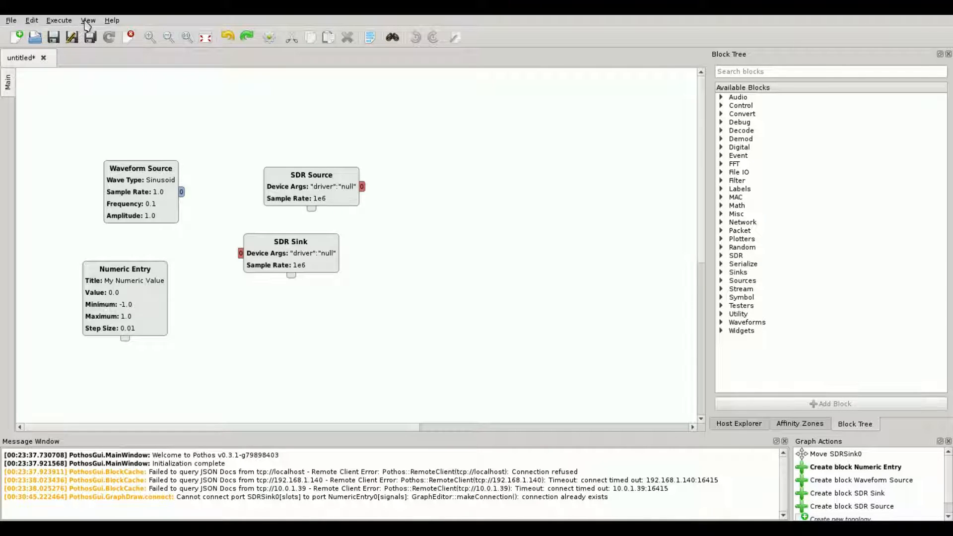
Show inline block event ports and move the SDR Sink level with the Numeric Entry
{"action": "left_click", "coordinate": [87, 20]}
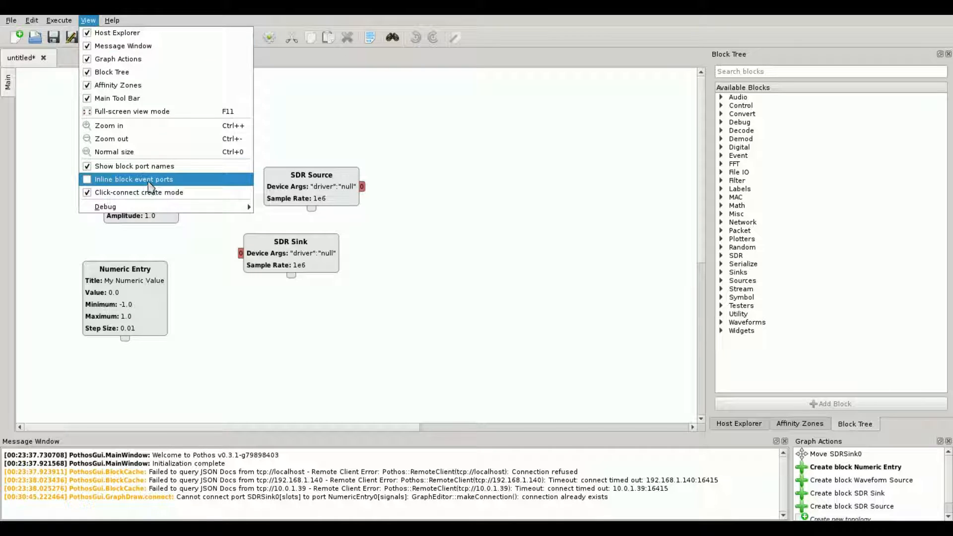
{"action": "left_click", "coordinate": [133, 178]}
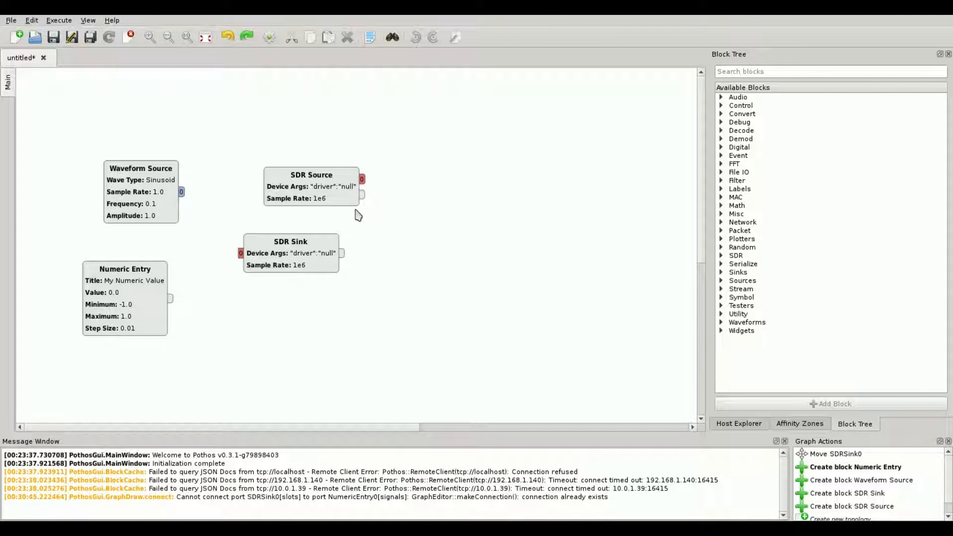
{"action": "left_click", "coordinate": [290, 249]}
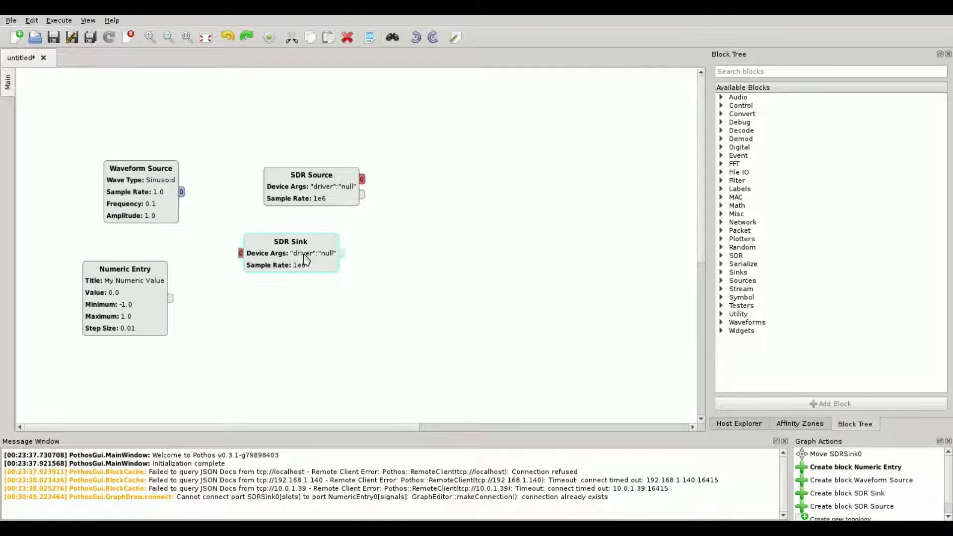
{"action": "left_click_drag", "start_coordinate": [291, 249], "coordinate": [308, 292]}
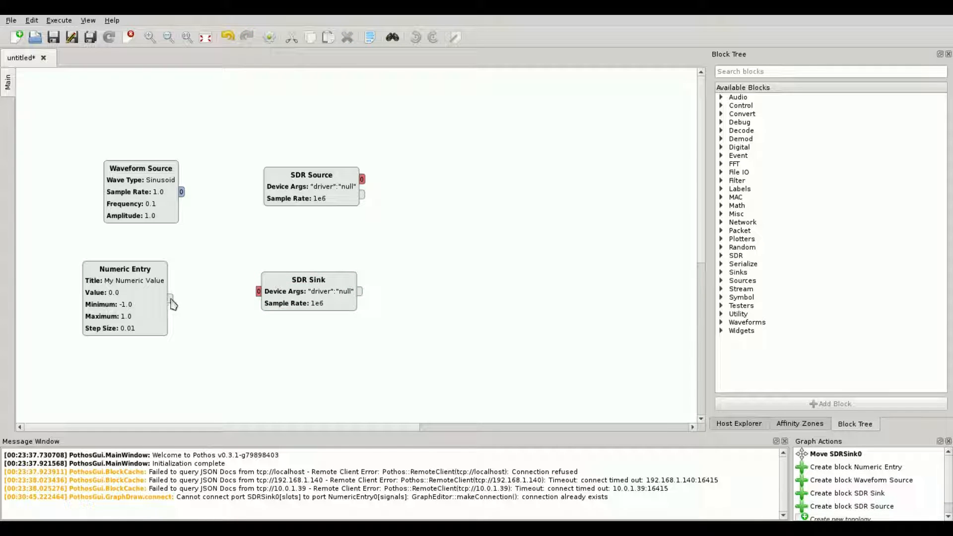
Connect Numeric Entry's valueChanged signal to the SDR Sink's setFrequency slot
{"action": "left_click_drag", "start_coordinate": [172, 303], "coordinate": [257, 299]}
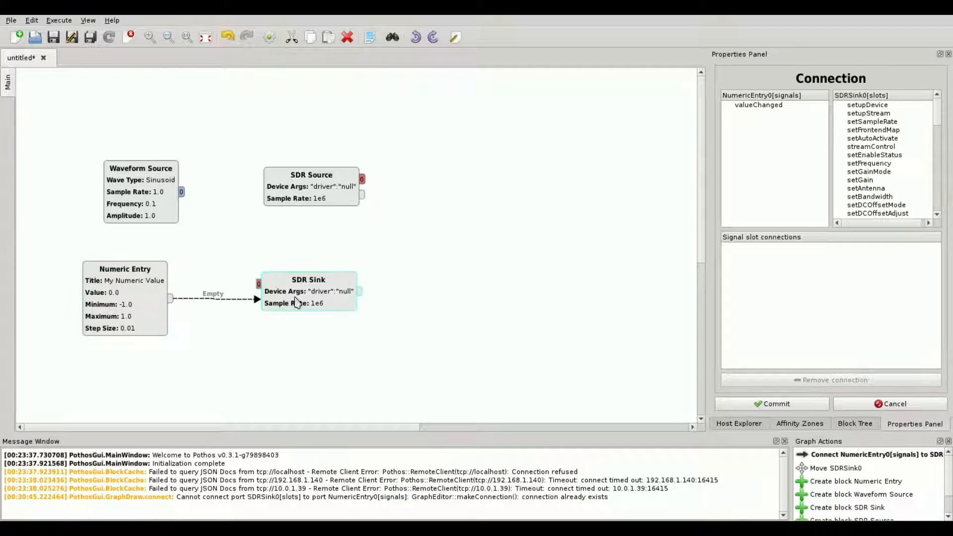
{"action": "mouse_move", "coordinate": [268, 313]}
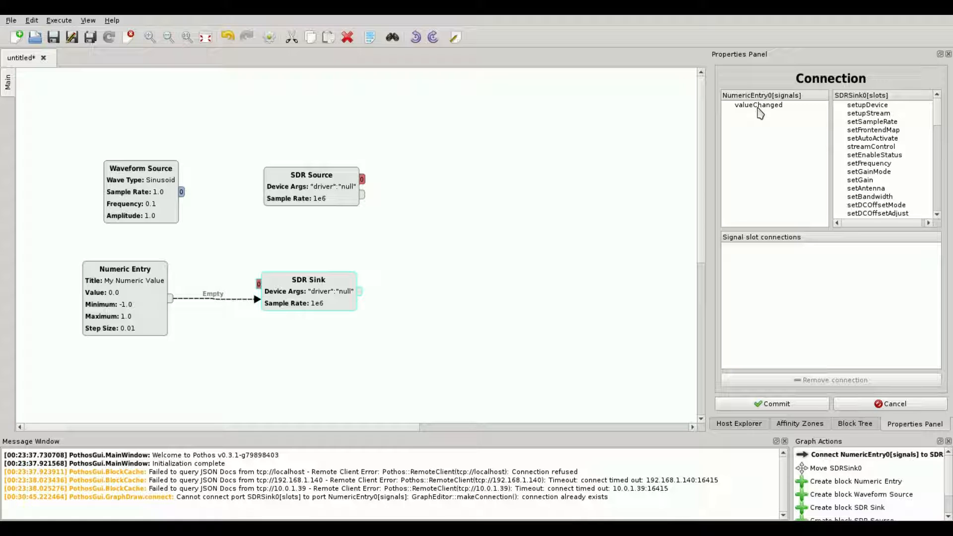
{"action": "left_click", "coordinate": [758, 105]}
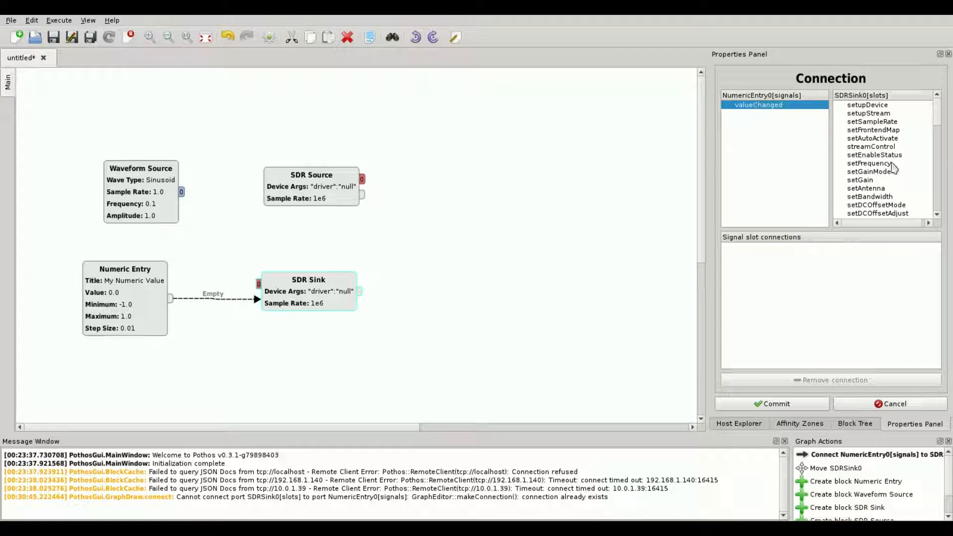
{"action": "left_click", "coordinate": [772, 404]}
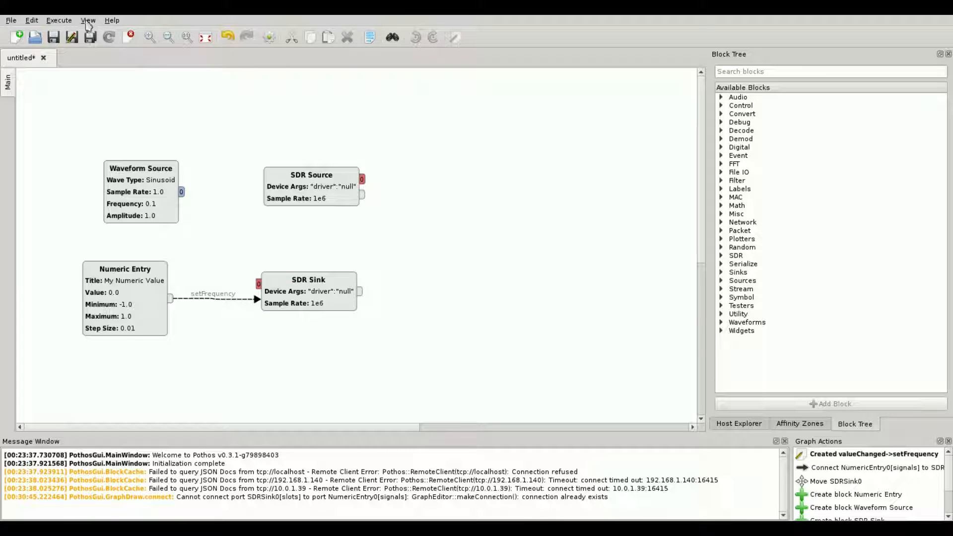
Revisit the View display options and turn off Show block port names
{"action": "left_click", "coordinate": [88, 19]}
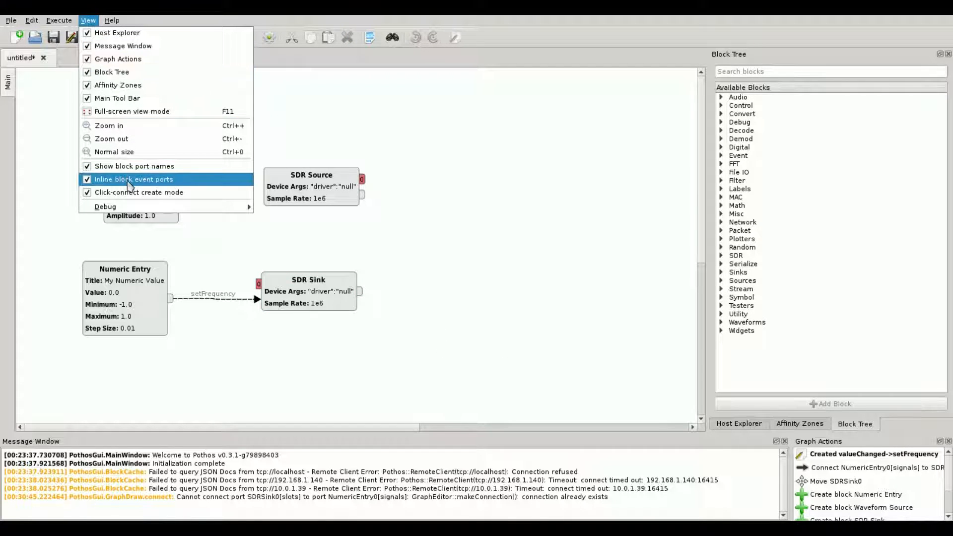
{"action": "left_click", "coordinate": [133, 178]}
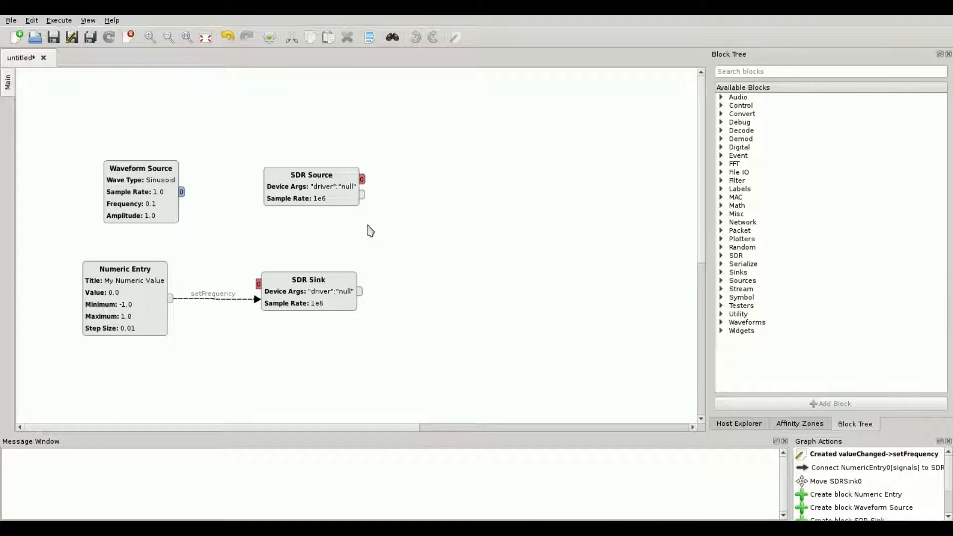
{"action": "left_click", "coordinate": [88, 20]}
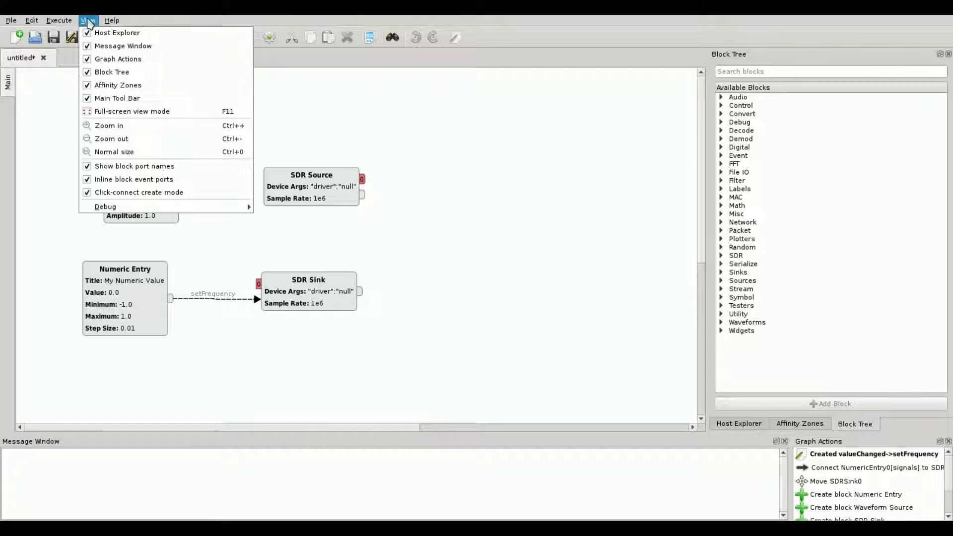
{"action": "mouse_move", "coordinate": [114, 151]}
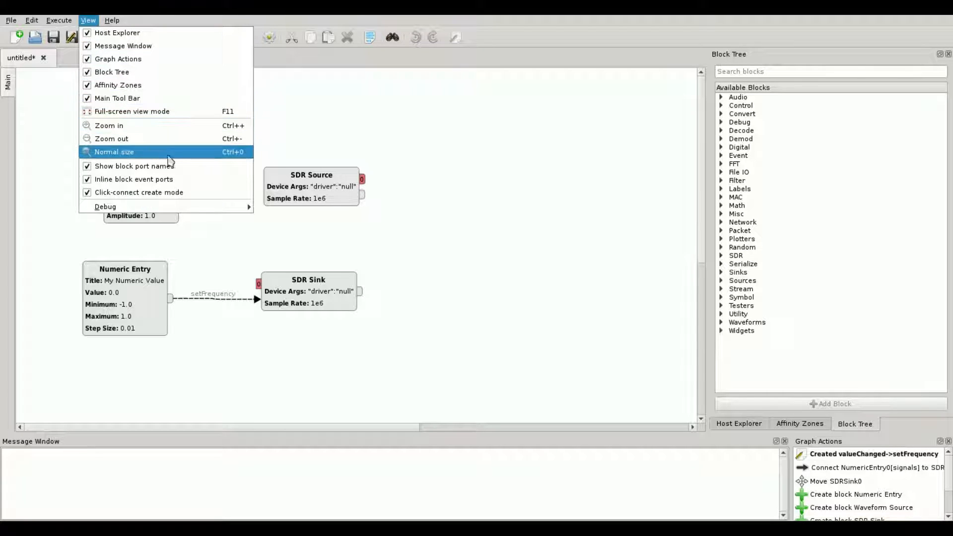
{"action": "mouse_move", "coordinate": [133, 166]}
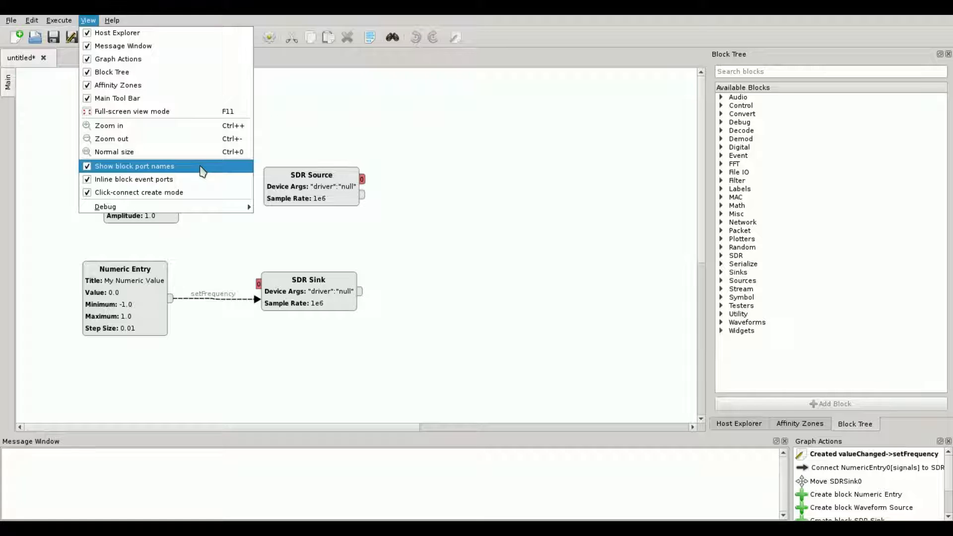
{"action": "left_click", "coordinate": [134, 166]}
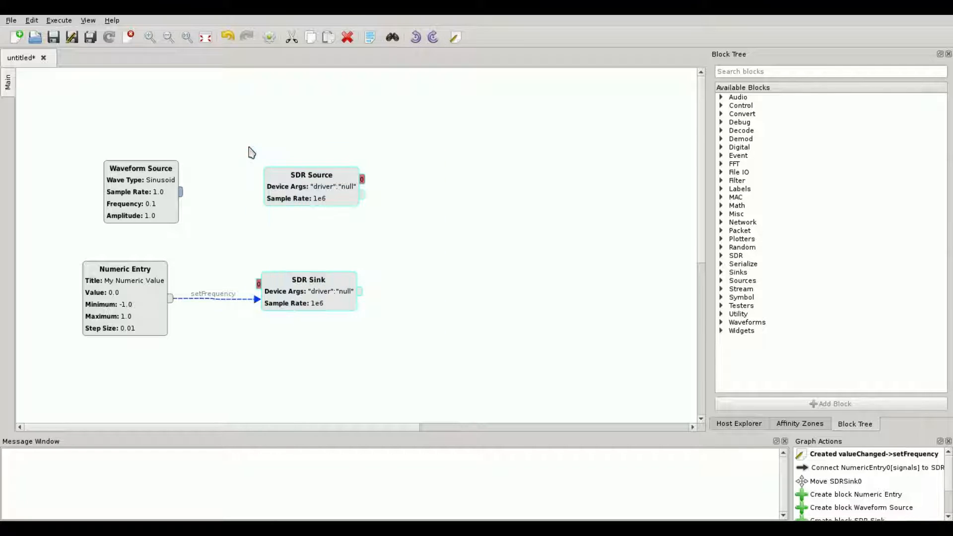
Toggle click-to-connect, search 'wa' for the Wave Monitor, and confirm global variable 'rate'
{"action": "left_click", "coordinate": [88, 20]}
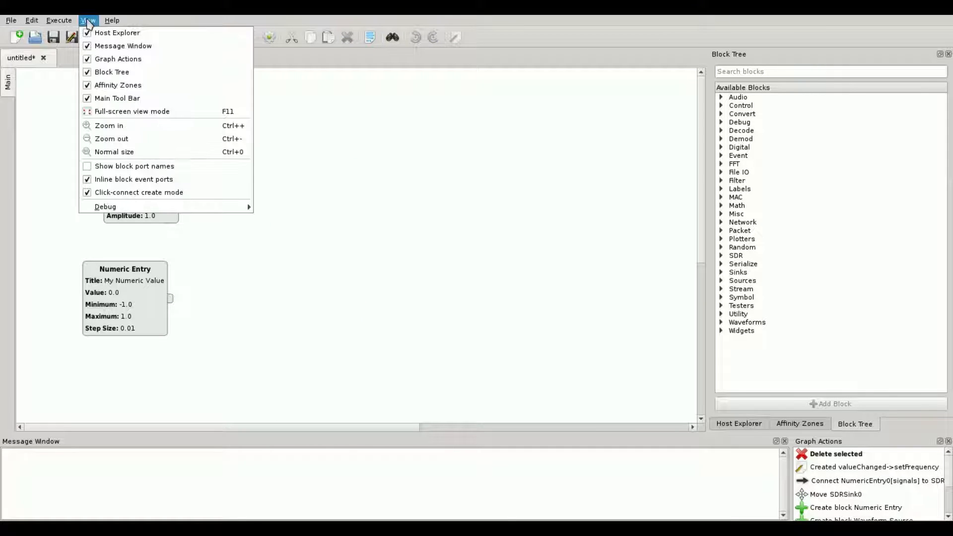
{"action": "mouse_move", "coordinate": [139, 192]}
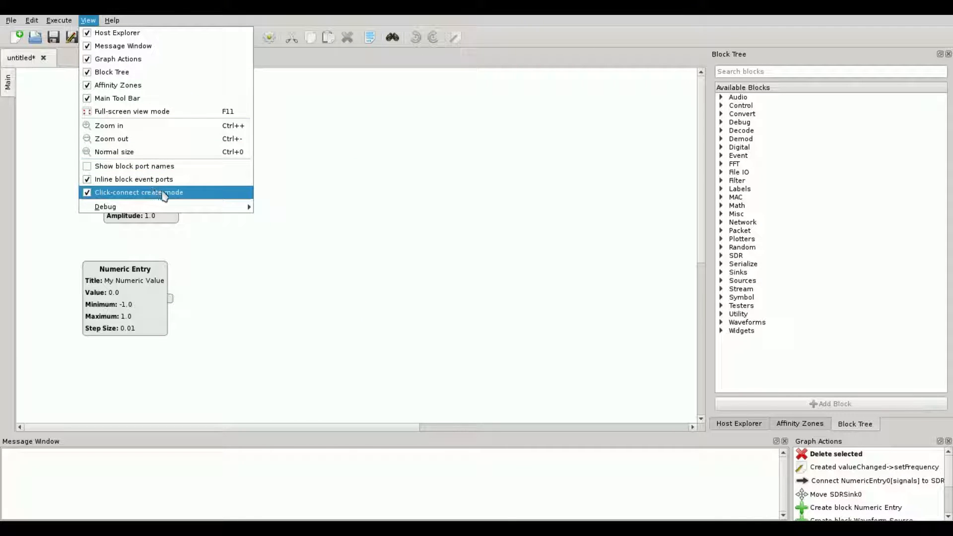
{"action": "left_click", "coordinate": [139, 192]}
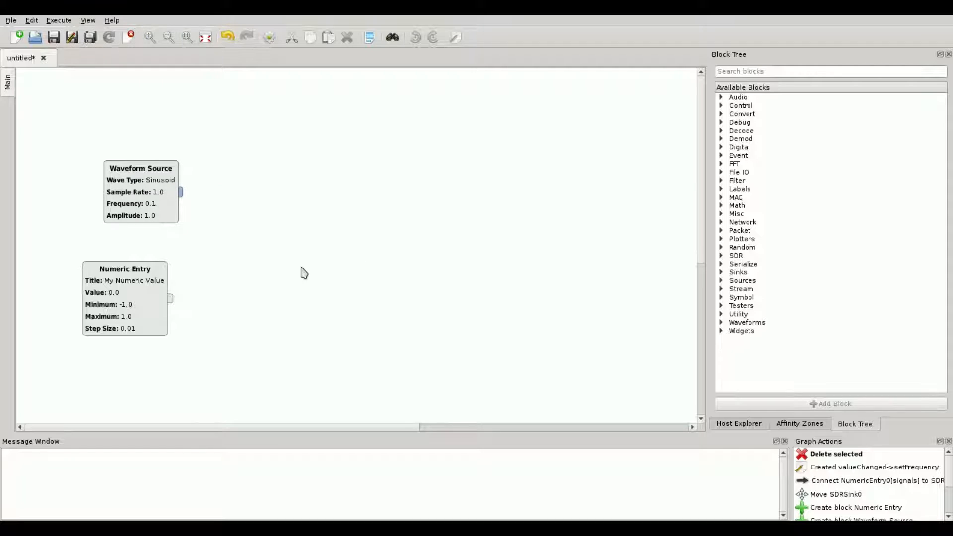
{"action": "type", "text": "wa"}
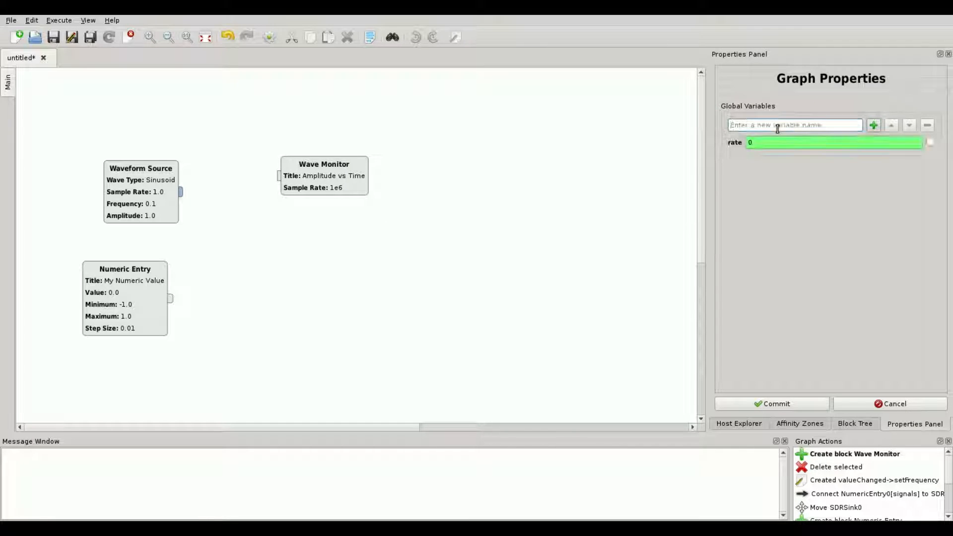
{"action": "left_click", "coordinate": [854, 424]}
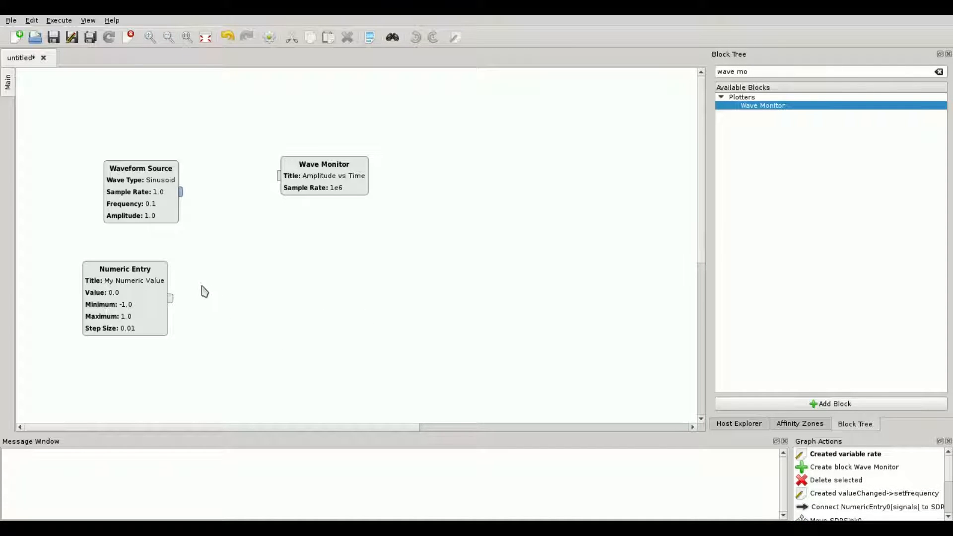
{"action": "mouse_move", "coordinate": [140, 201]}
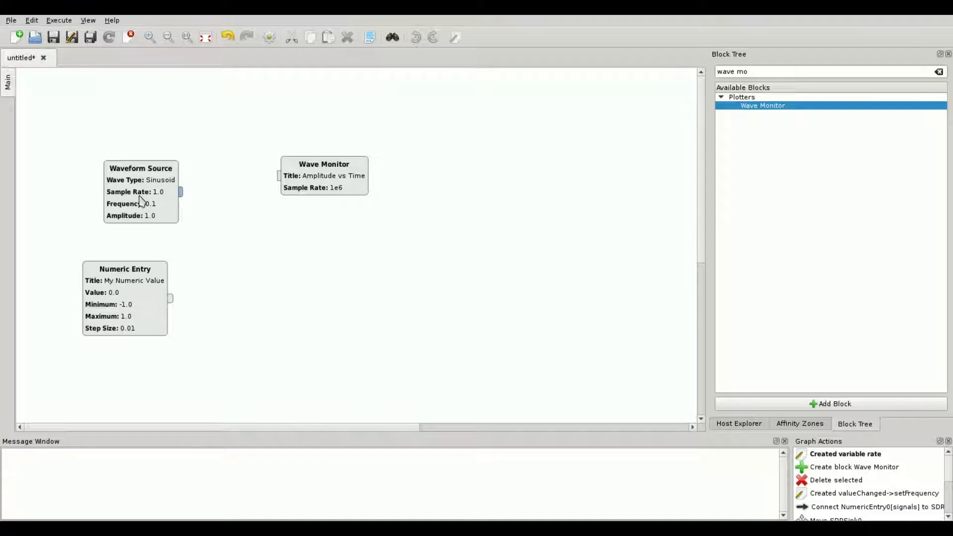
Shift the Waveform Source right and link Numeric Entry's valueChanged to its setFrequency
{"action": "left_click_drag", "start_coordinate": [141, 191], "coordinate": [238, 312]}
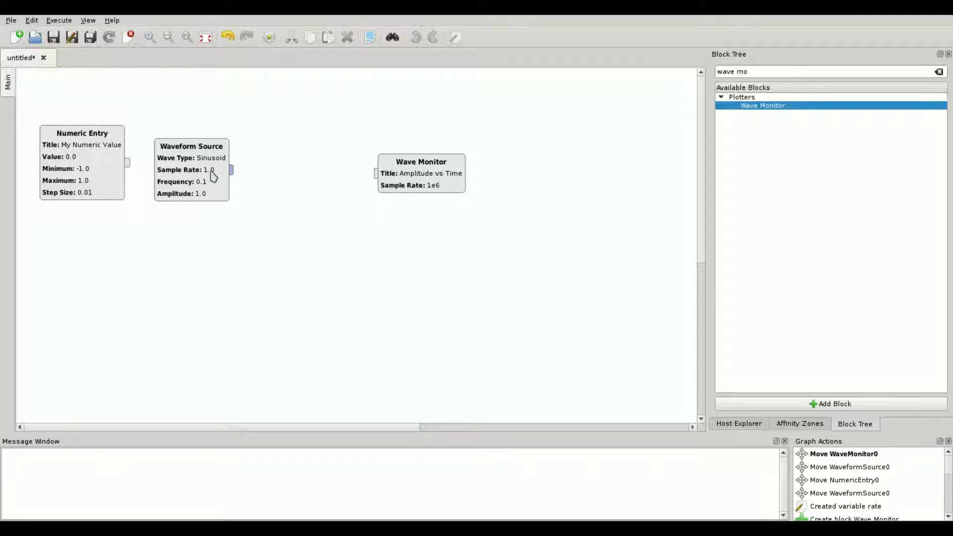
{"action": "left_click_drag", "start_coordinate": [192, 170], "coordinate": [241, 163]}
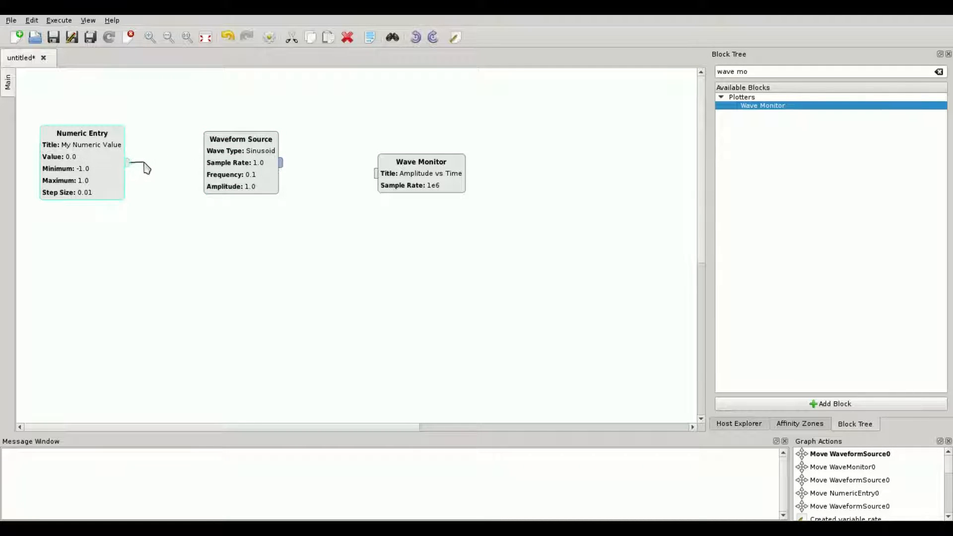
{"action": "left_click_drag", "start_coordinate": [127, 165], "coordinate": [176, 200]}
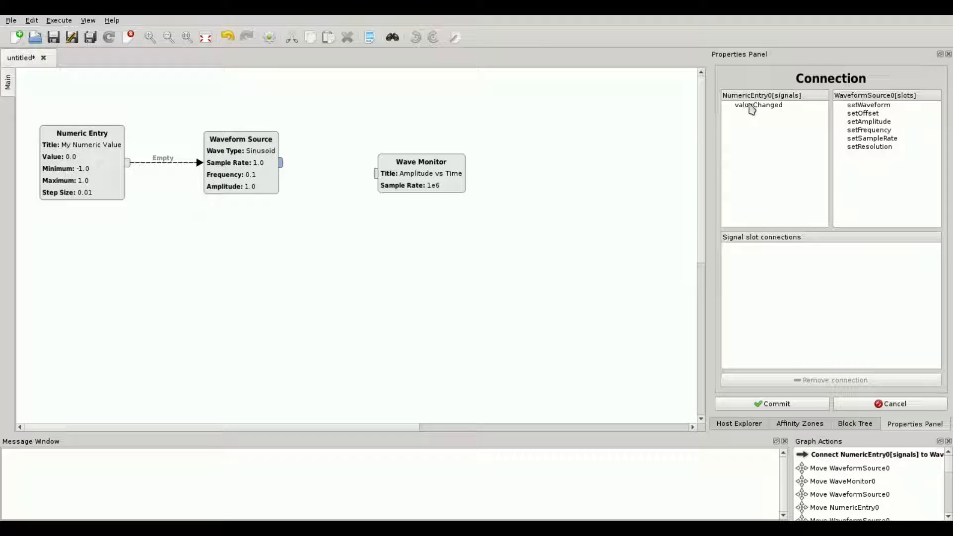
{"action": "left_click", "coordinate": [869, 129]}
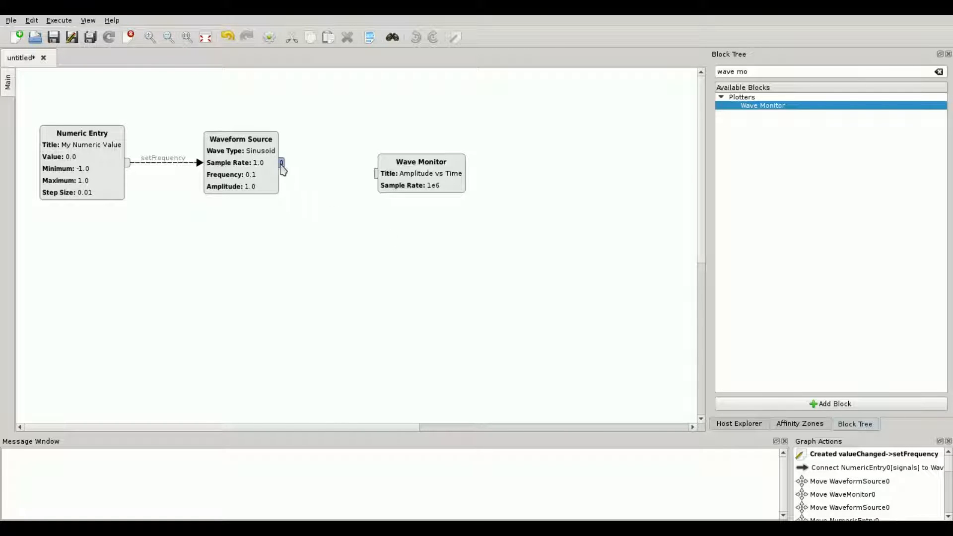
Connect the Waveform Source output to the Wave Monitor input
{"action": "left_click_drag", "start_coordinate": [282, 163], "coordinate": [320, 166]}
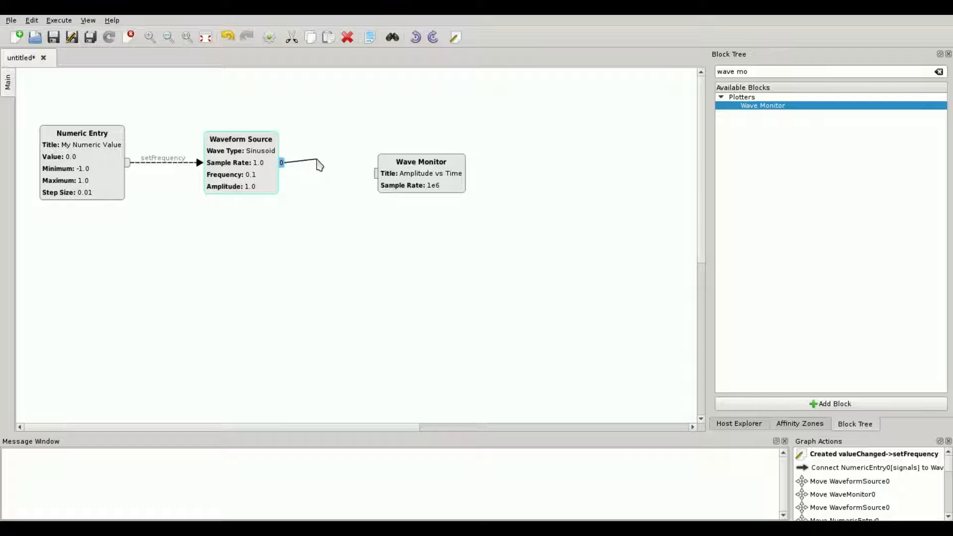
{"action": "left_click_drag", "start_coordinate": [319, 165], "coordinate": [361, 175]}
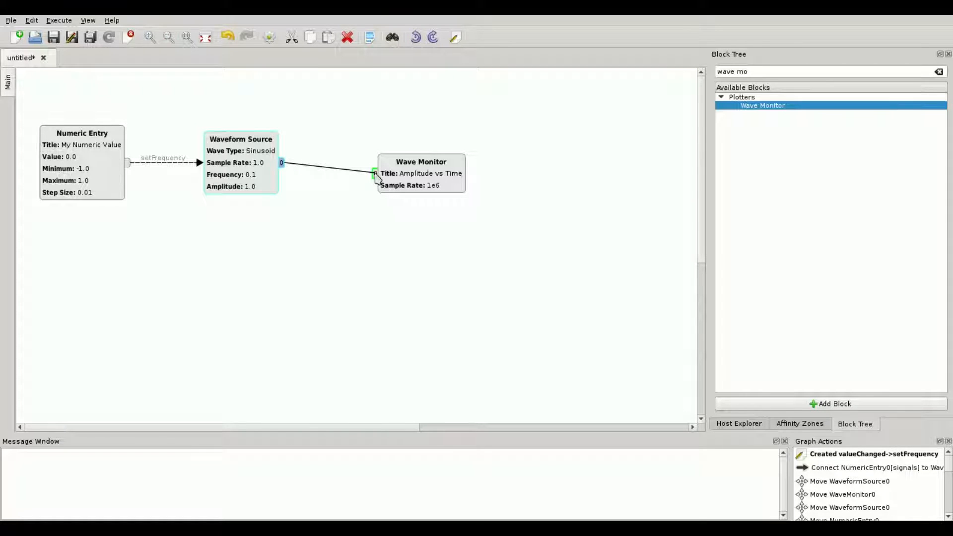
{"action": "left_click_drag", "start_coordinate": [281, 163], "coordinate": [376, 174]}
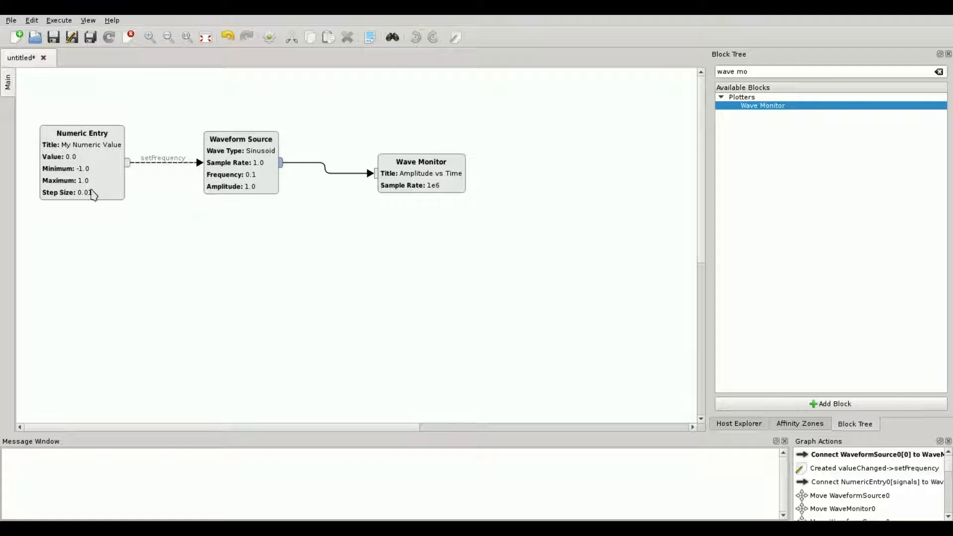
Set Numeric Entry limits to ±rate/2 with step rate/100, then slide the value to 10000
{"action": "double_click", "coordinate": [82, 132]}
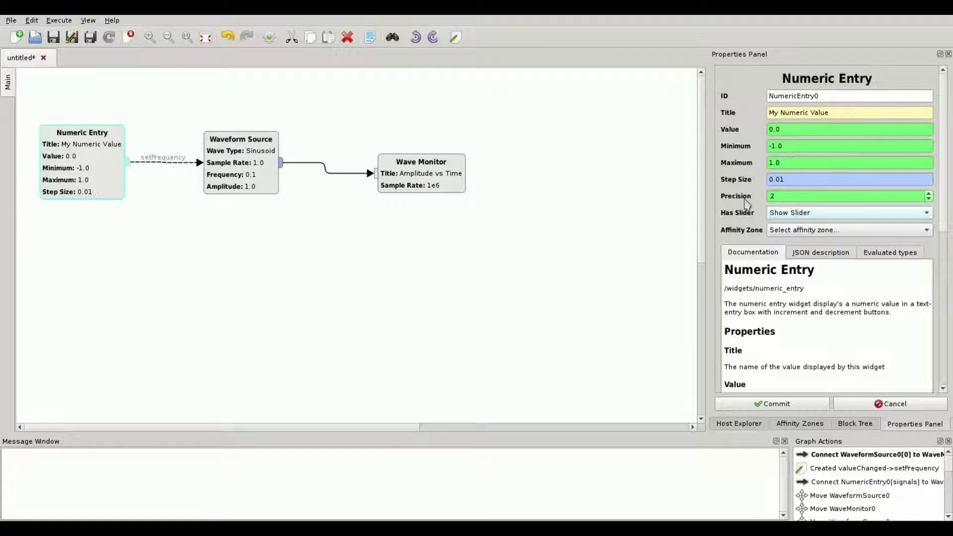
{"action": "left_click", "coordinate": [850, 129]}
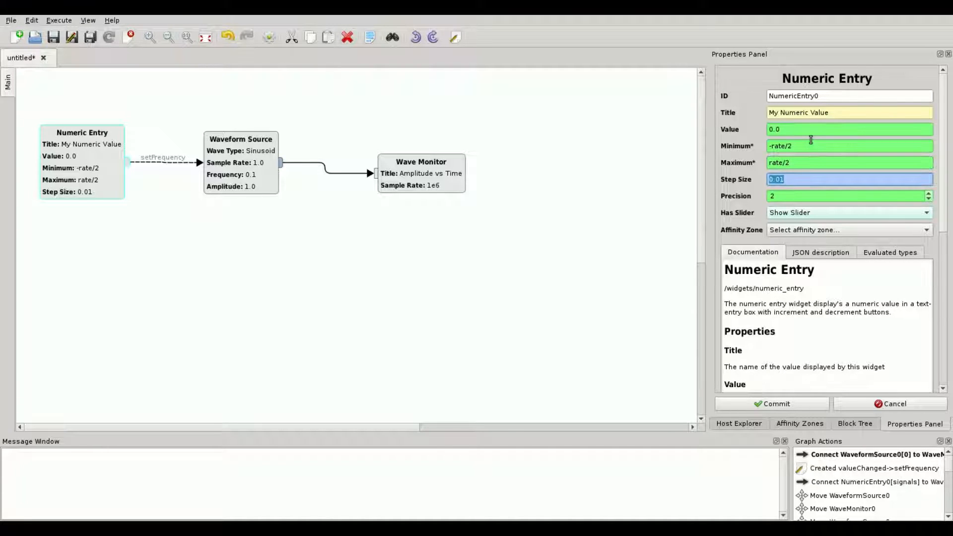
{"action": "left_click", "coordinate": [241, 139]}
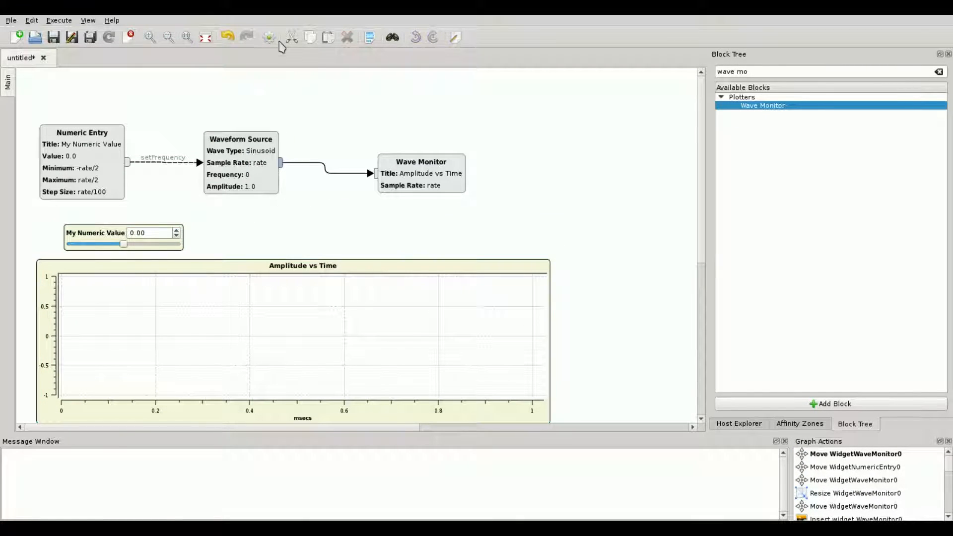
{"action": "left_click_drag", "start_coordinate": [124, 243], "coordinate": [137, 244]}
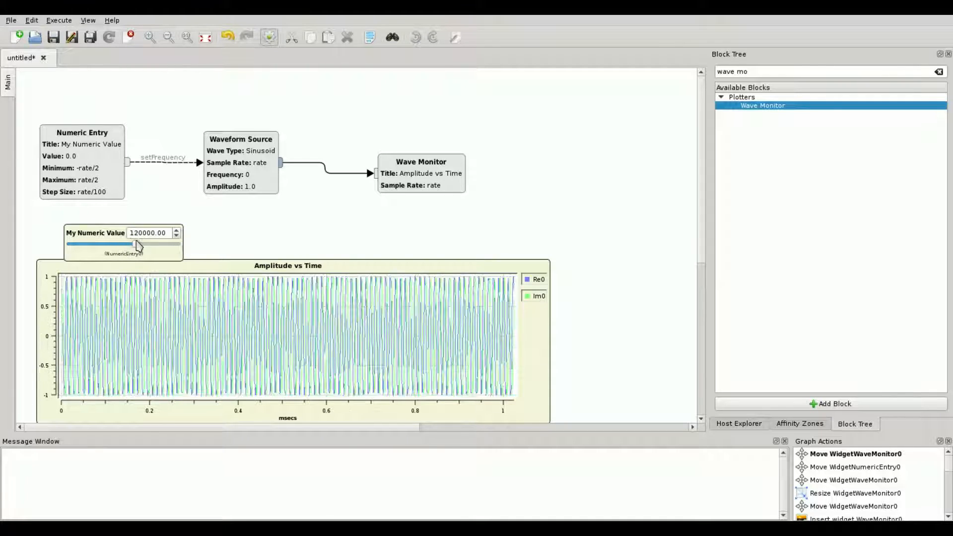
{"action": "left_click_drag", "start_coordinate": [135, 244], "coordinate": [119, 244]}
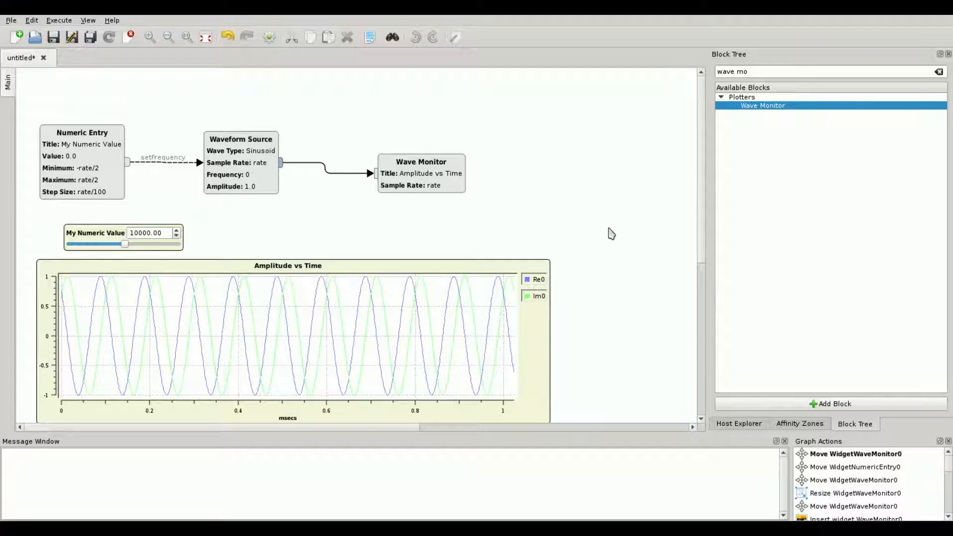
Create a graph page named 'Other' and move the Wave Monitor block onto it
{"action": "right_click", "coordinate": [611, 234]}
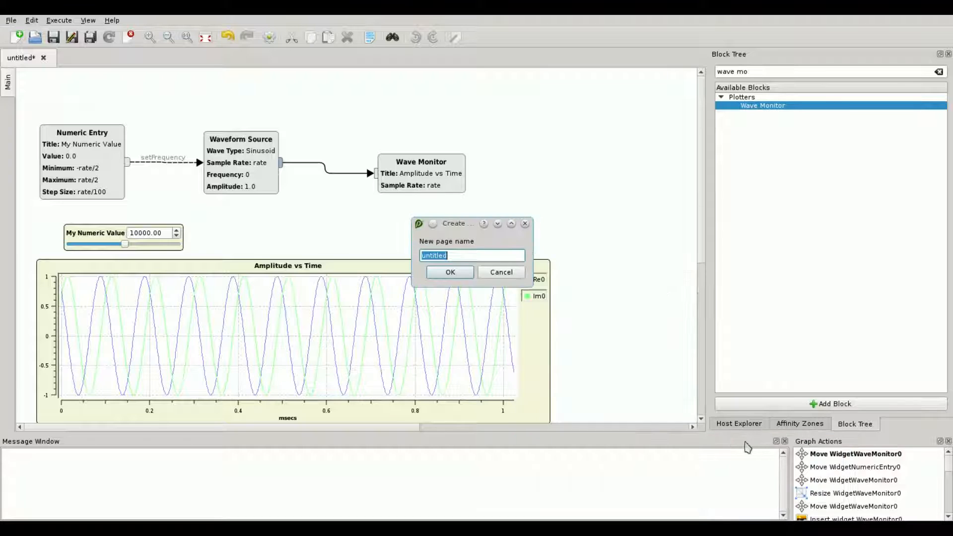
{"action": "left_click", "coordinate": [449, 271]}
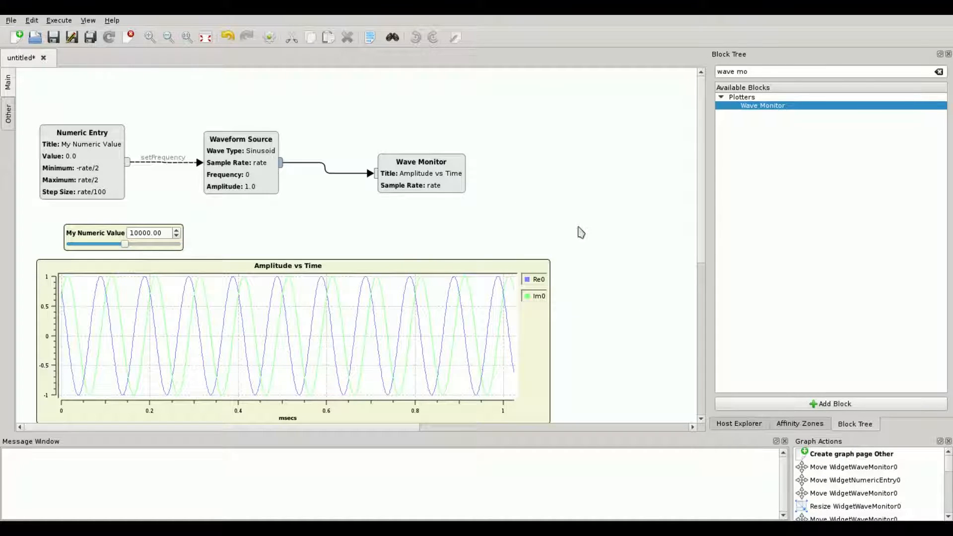
{"action": "right_click", "coordinate": [421, 174]}
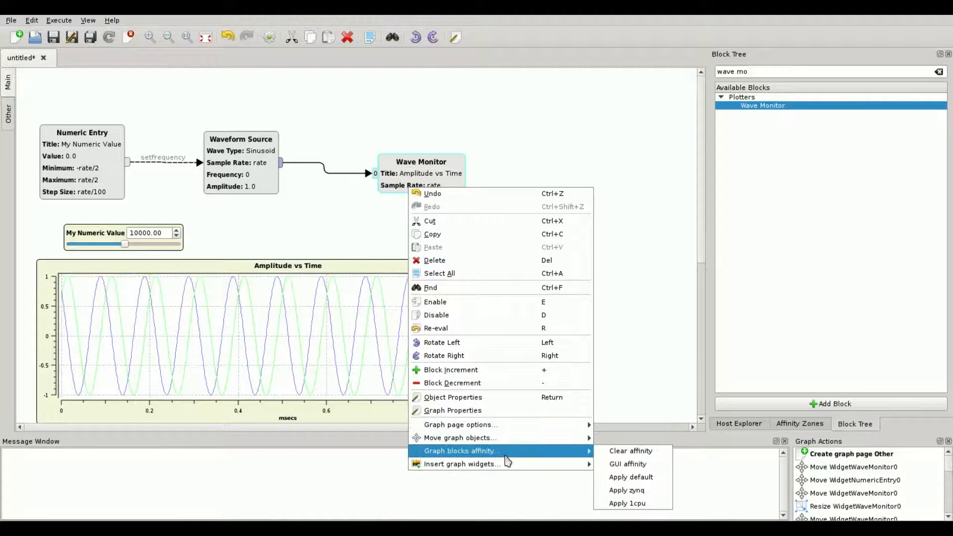
{"action": "mouse_move", "coordinate": [460, 438]}
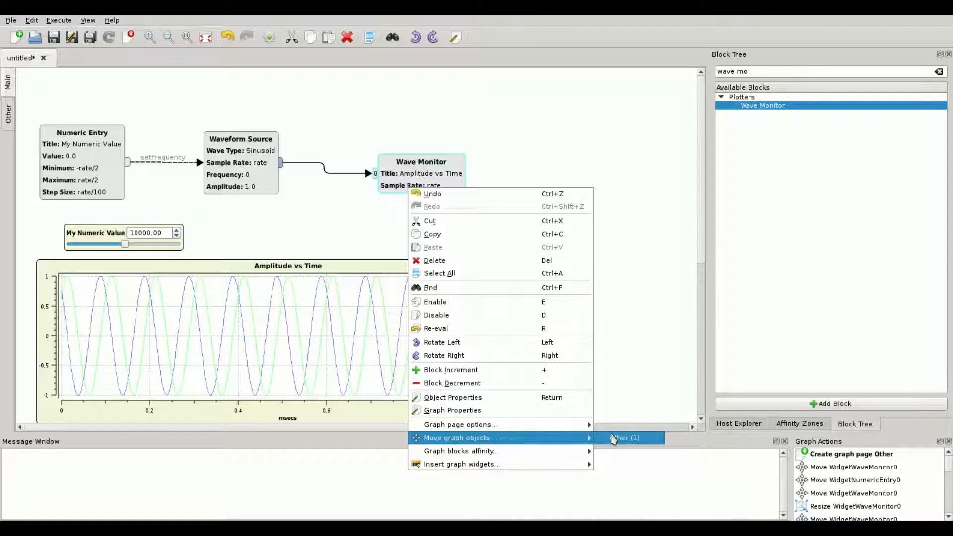
{"action": "left_click", "coordinate": [627, 438]}
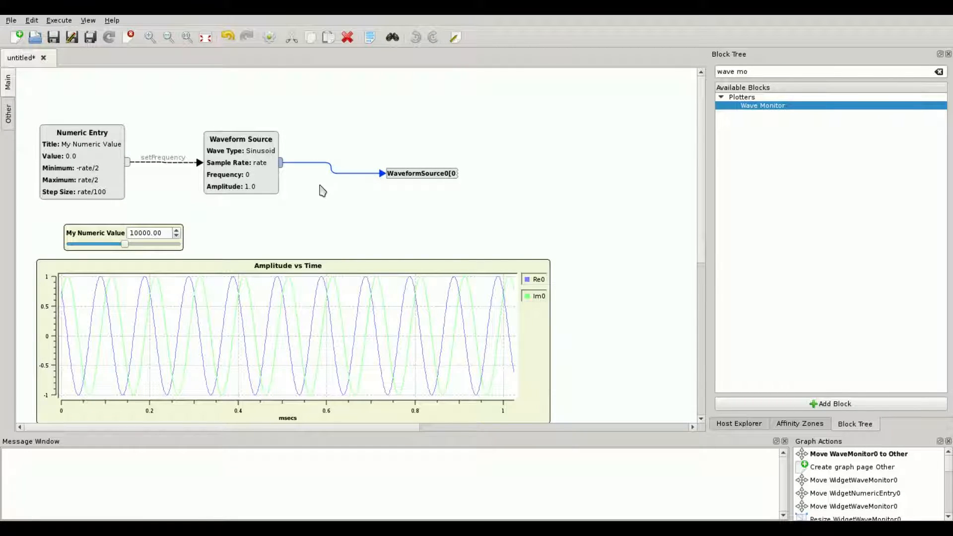
On the Other page, wire the Waveform Source breaker into Wave Monitor and reposition the breaker
{"action": "left_click", "coordinate": [281, 163]}
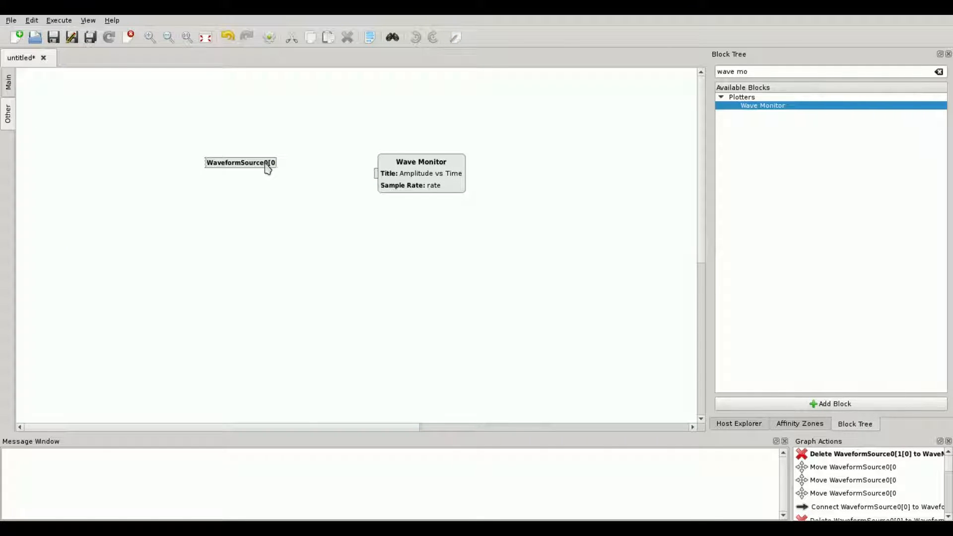
{"action": "left_click_drag", "start_coordinate": [275, 162], "coordinate": [376, 176]}
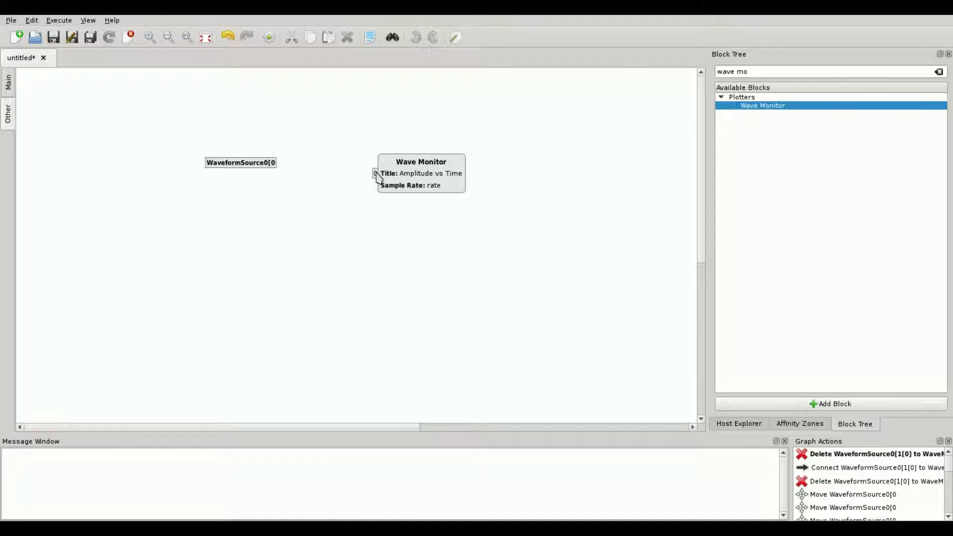
{"action": "left_click_drag", "start_coordinate": [275, 163], "coordinate": [375, 173]}
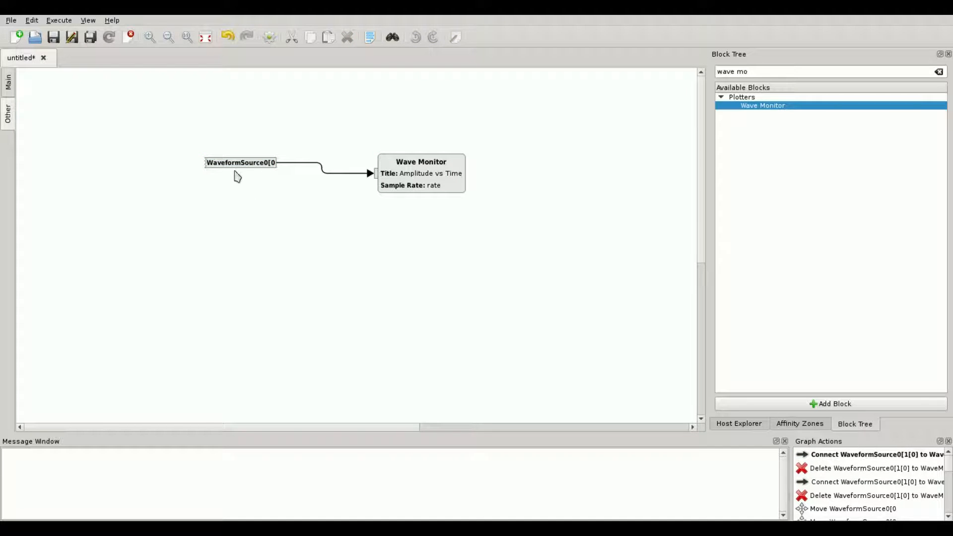
{"action": "left_click_drag", "start_coordinate": [241, 163], "coordinate": [211, 168]}
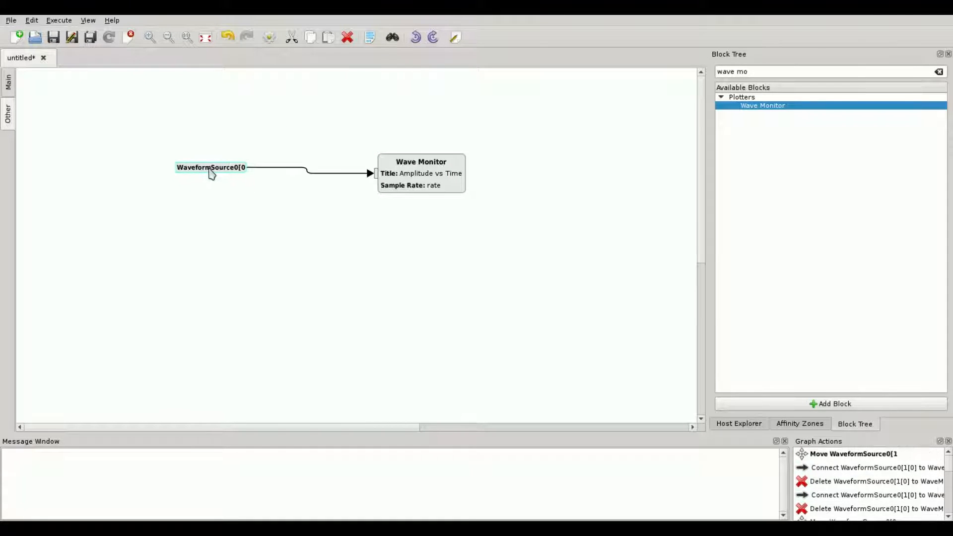
{"action": "left_click_drag", "start_coordinate": [211, 172], "coordinate": [224, 166]}
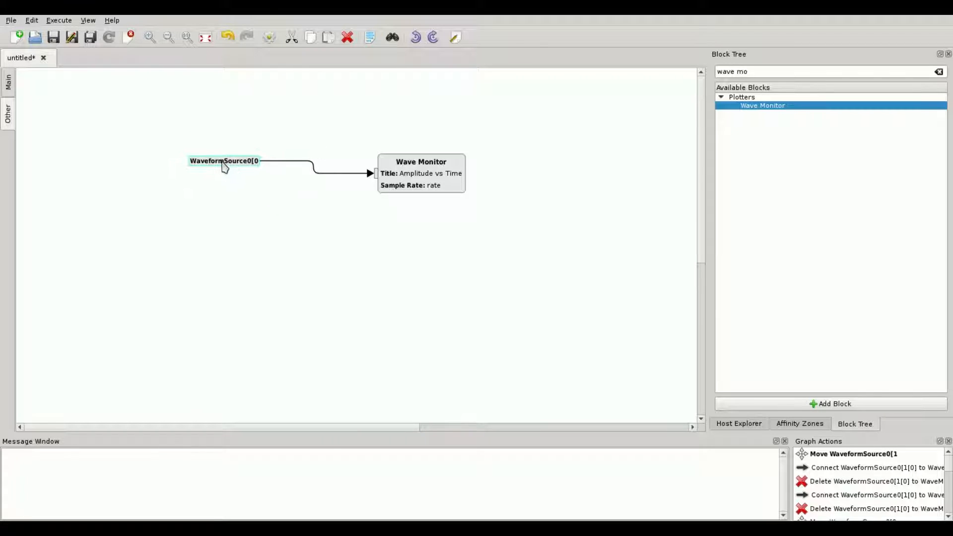